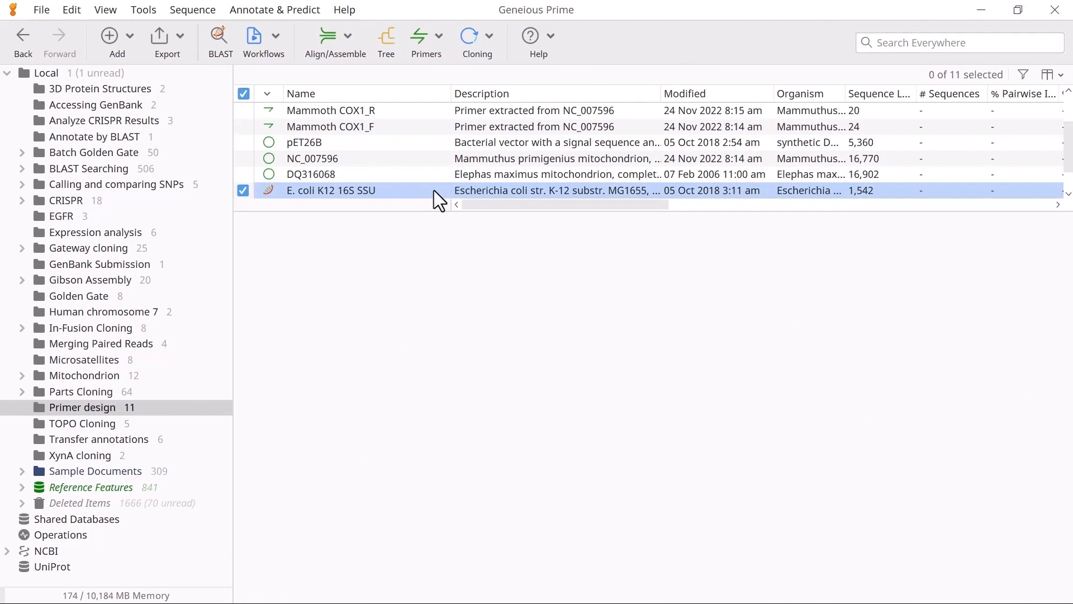
- From the Primers menu, start adding primers to the E. coli K12 16S SSU sequence
{"action": "left_click", "coordinate": [425, 41]}
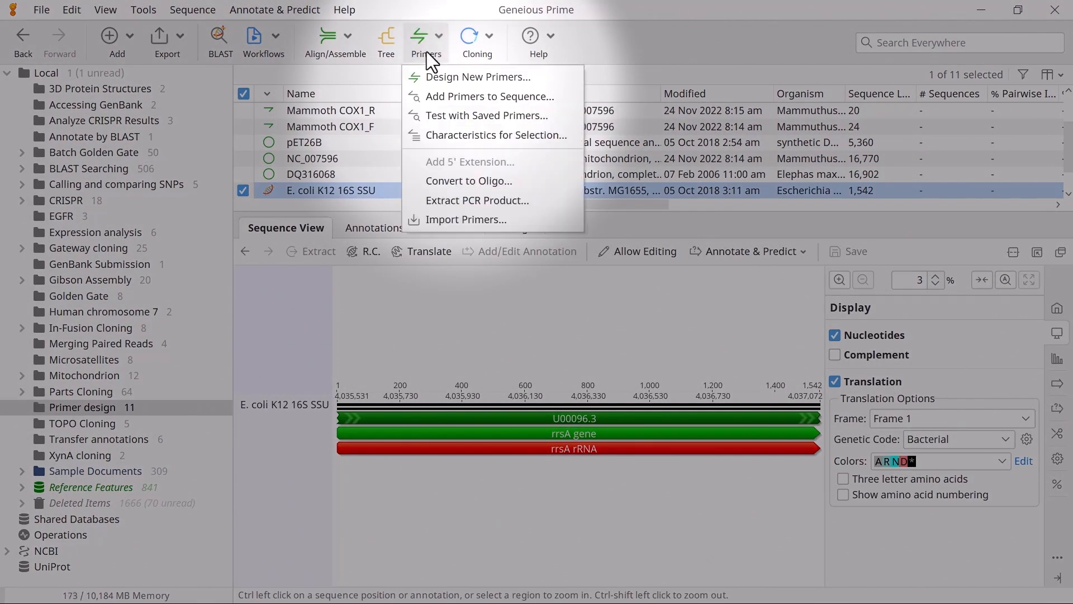
{"action": "left_click", "coordinate": [488, 96]}
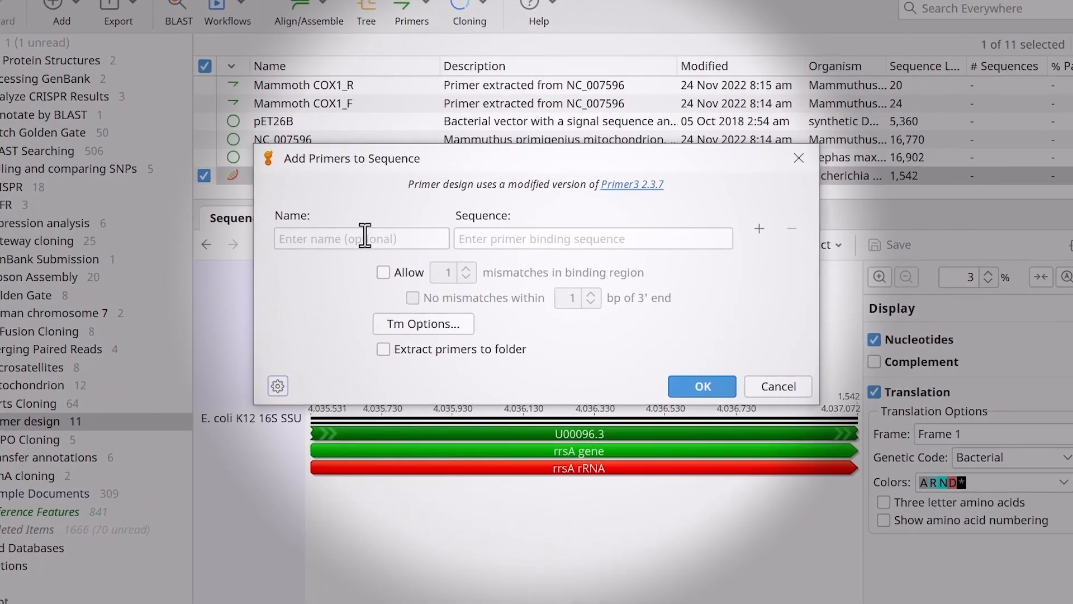
- Enter primer 27F (AGAGTTTGATCMTGGCTCAG) and a second primer entry for 1492R
{"action": "type", "text": "27F"}
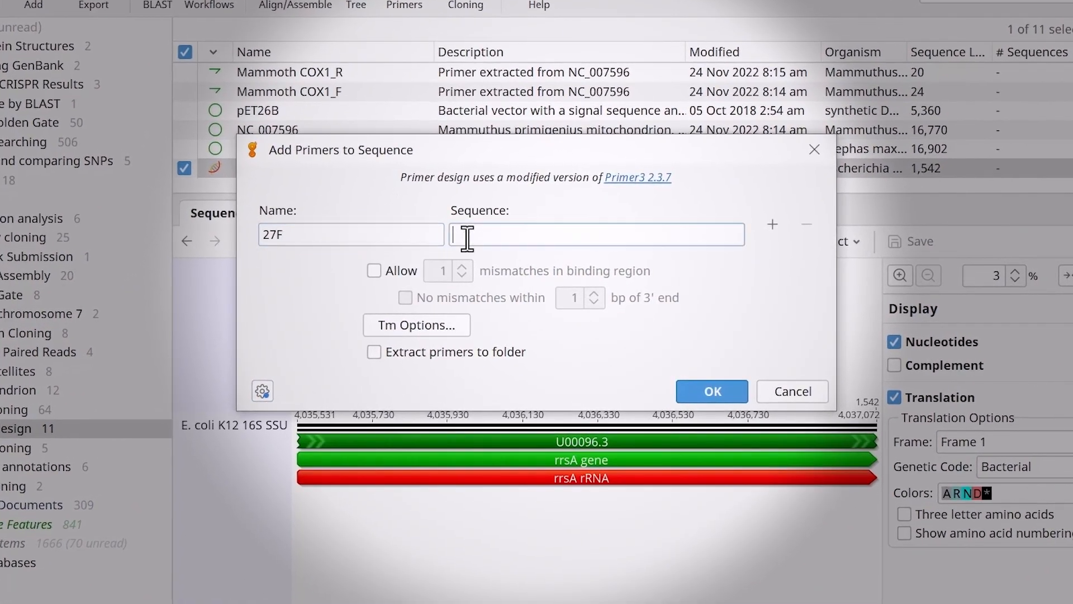
{"action": "type", "text": "AGAGTTTGATCMTGGCTCAG"}
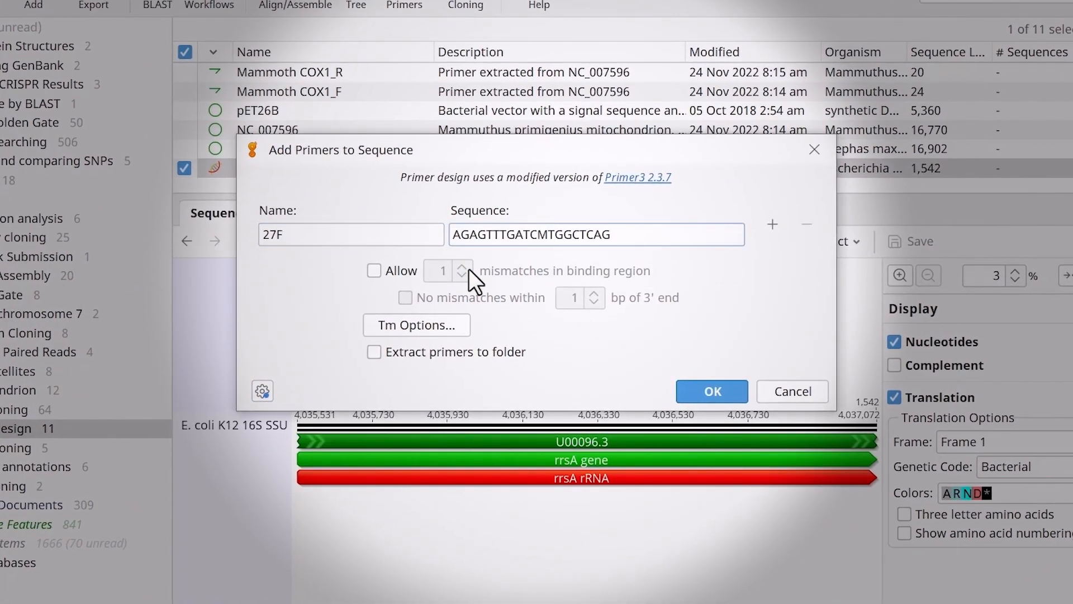
{"action": "left_click", "coordinate": [772, 224]}
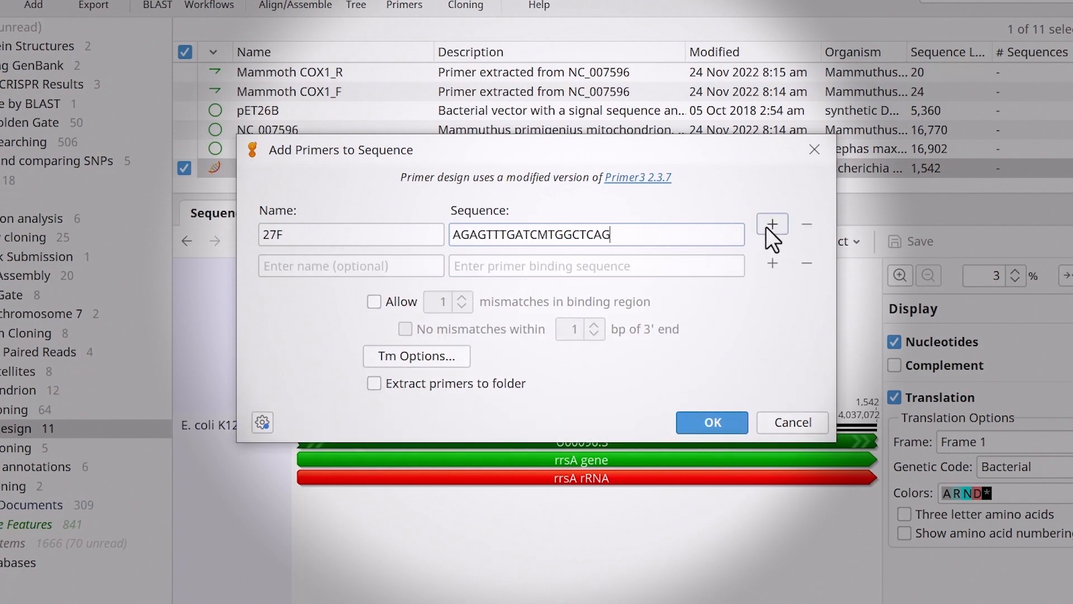
{"action": "type", "text": "1492R"}
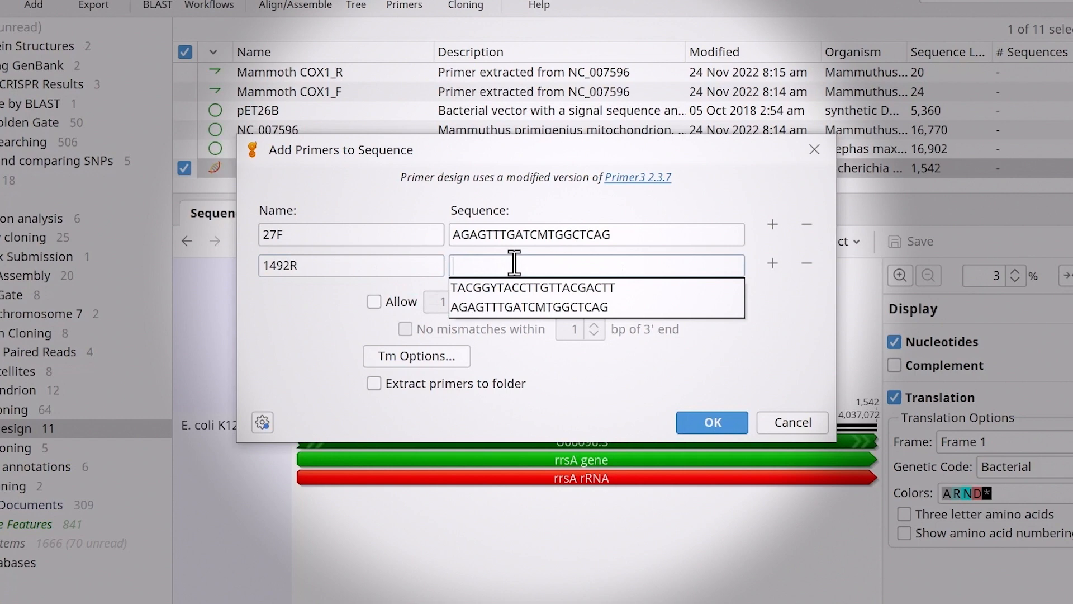
{"action": "left_click", "coordinate": [533, 287]}
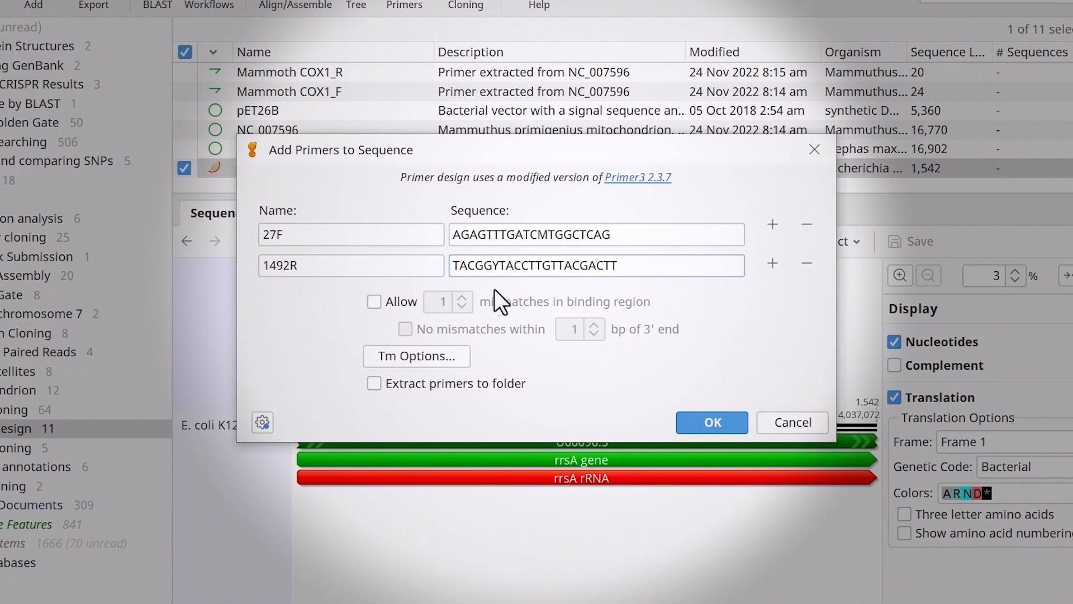
- Allow 1 mismatch, extract primers to the folder, and add both primers
{"action": "left_click", "coordinate": [374, 301]}
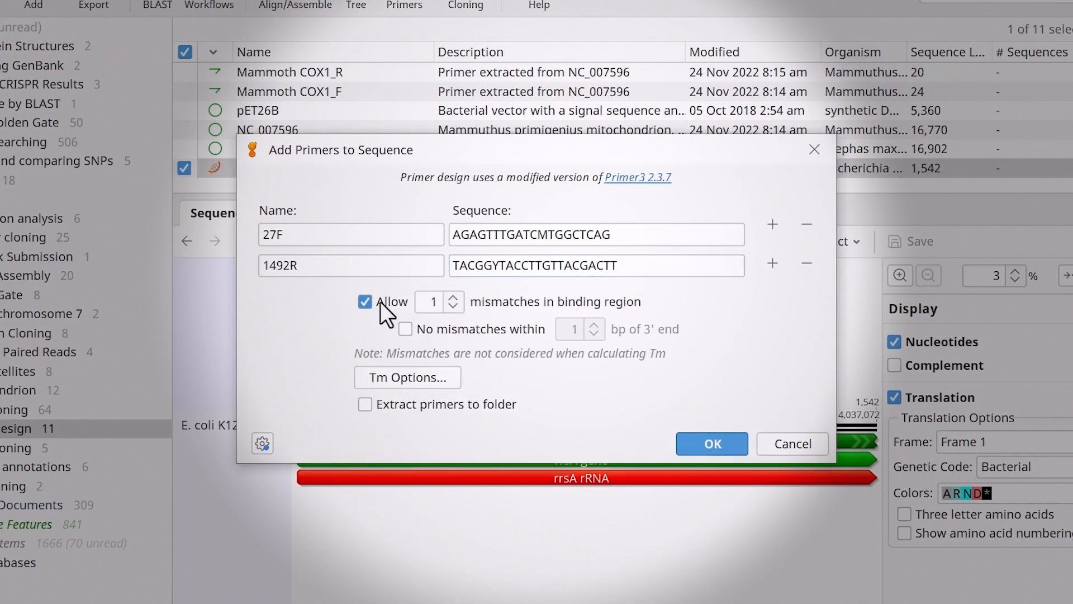
{"action": "left_click", "coordinate": [365, 403]}
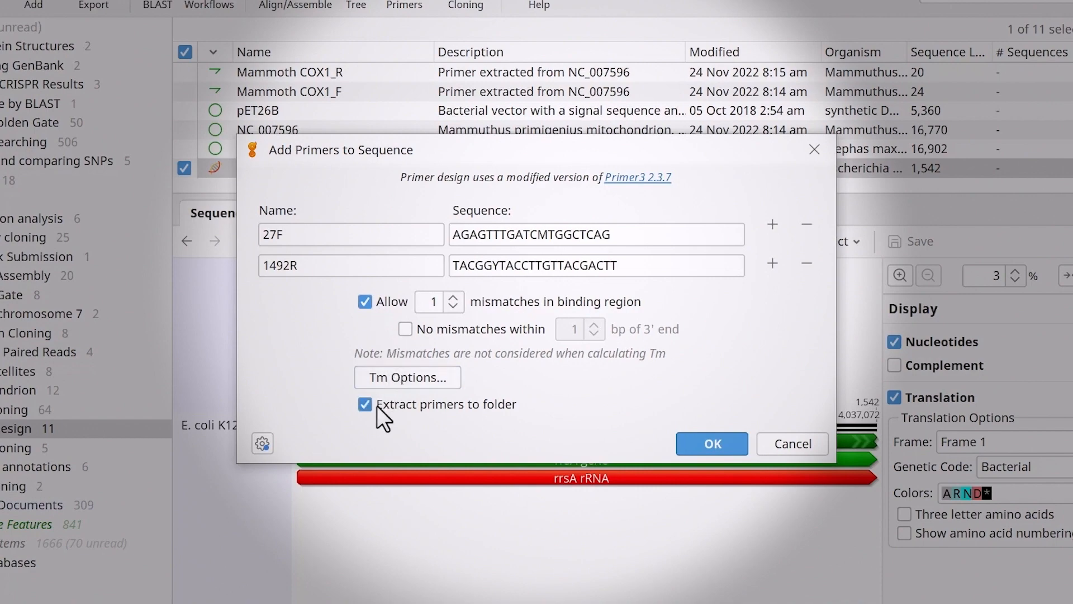
{"action": "left_click", "coordinate": [711, 443]}
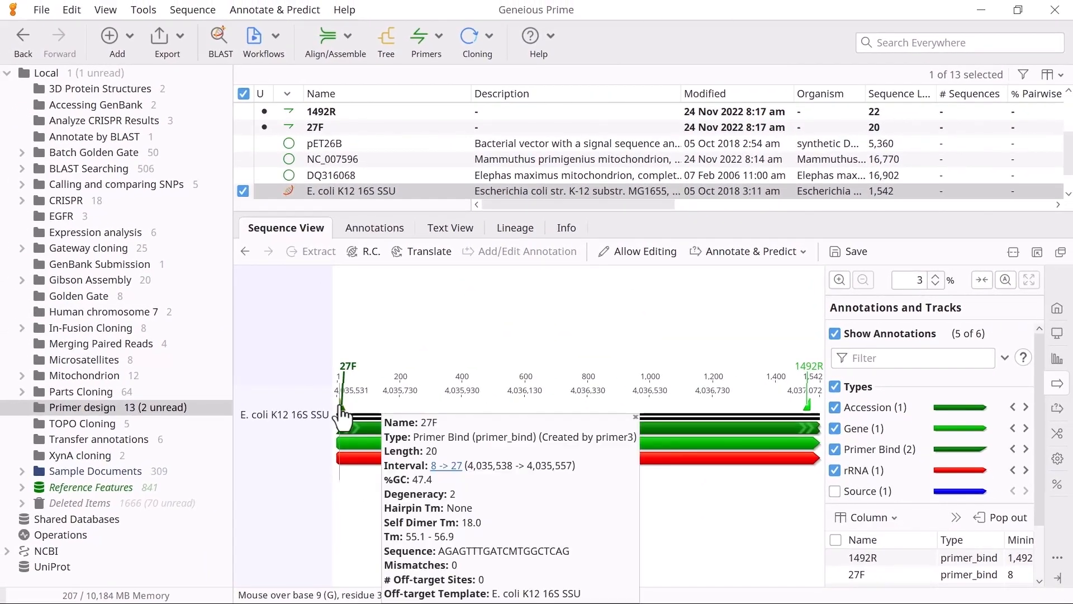
{"action": "mouse_move", "coordinate": [808, 411]}
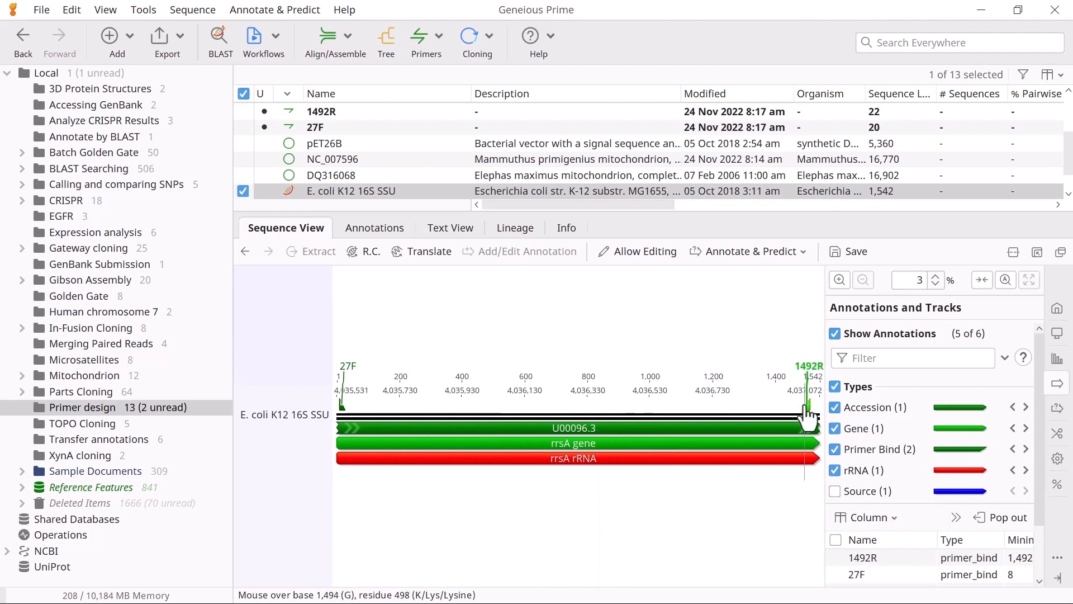
{"action": "mouse_move", "coordinate": [808, 411]}
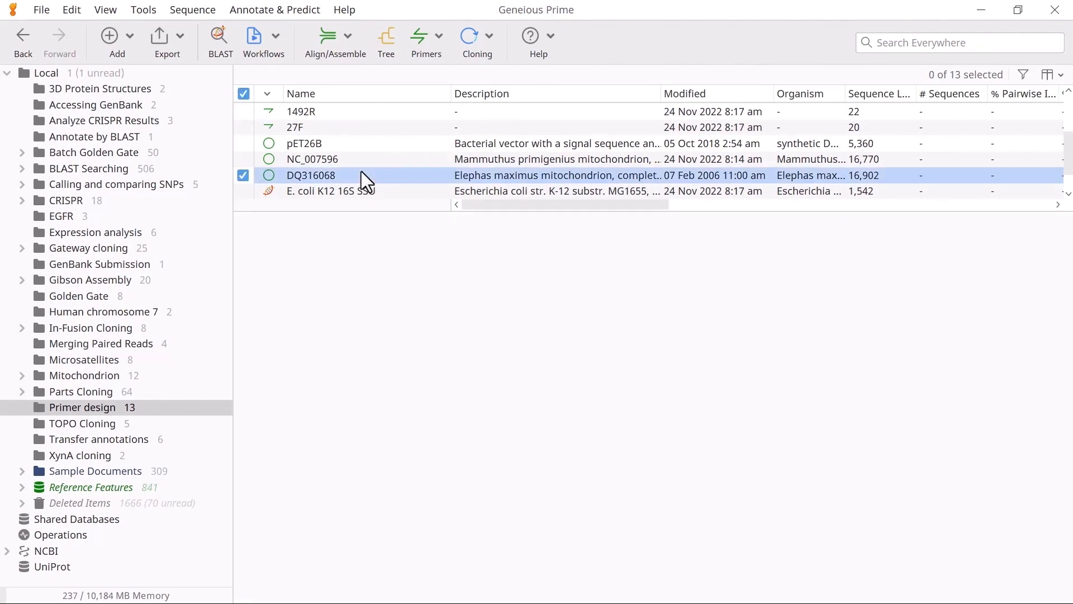
- Open the DQ316068 elephant mitochondrion sequence and show the Primers tool list
{"action": "left_click", "coordinate": [311, 175]}
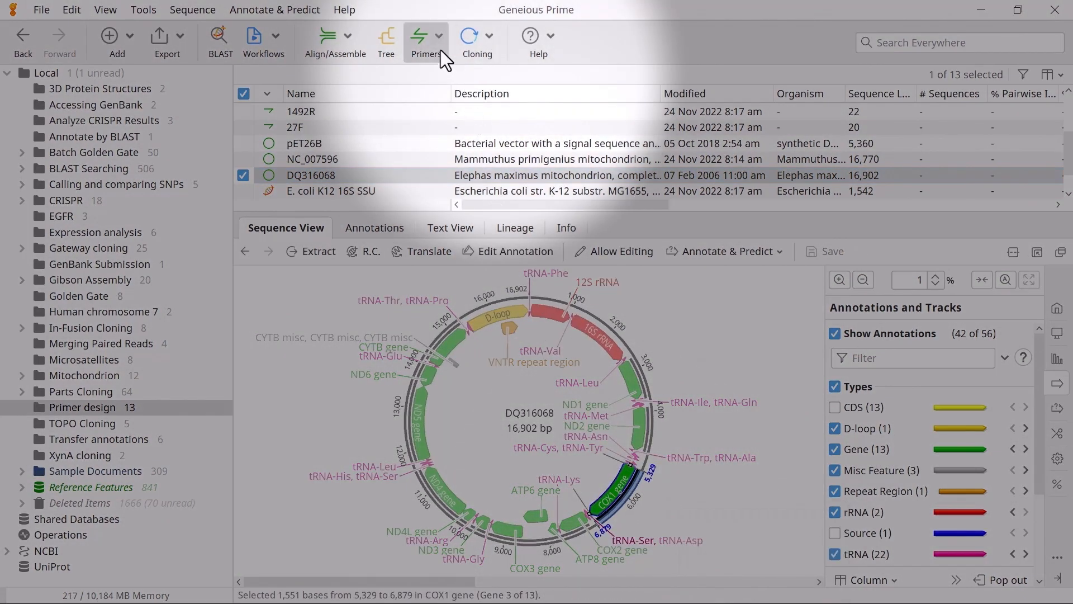
{"action": "left_click", "coordinate": [425, 37]}
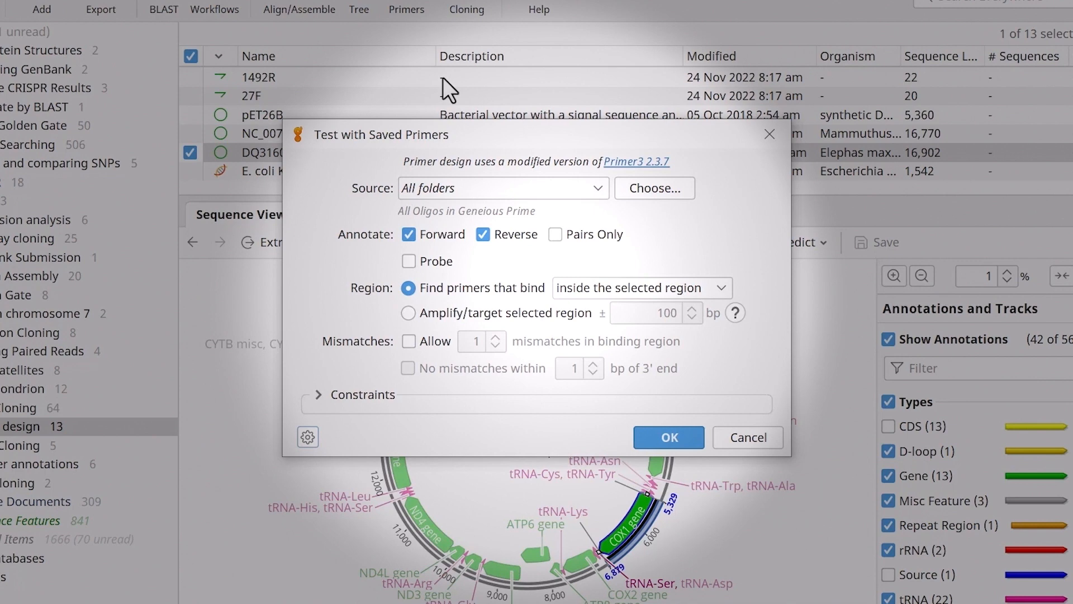
{"action": "mouse_move", "coordinate": [496, 168]}
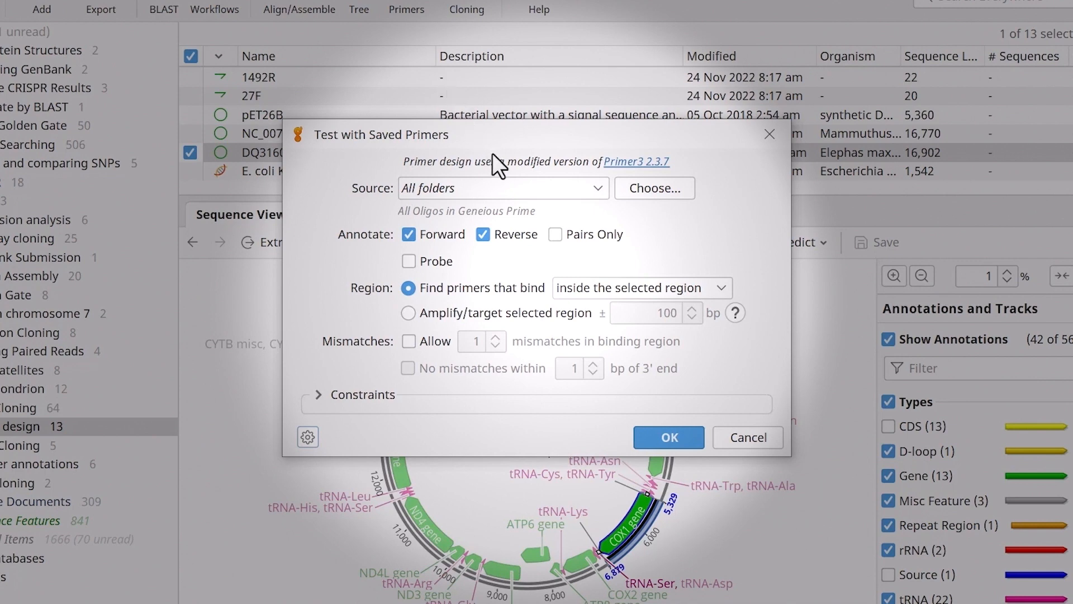
- Use saved primers from the current folder, pairs only, binding inside the selected region
{"action": "left_click", "coordinate": [503, 188]}
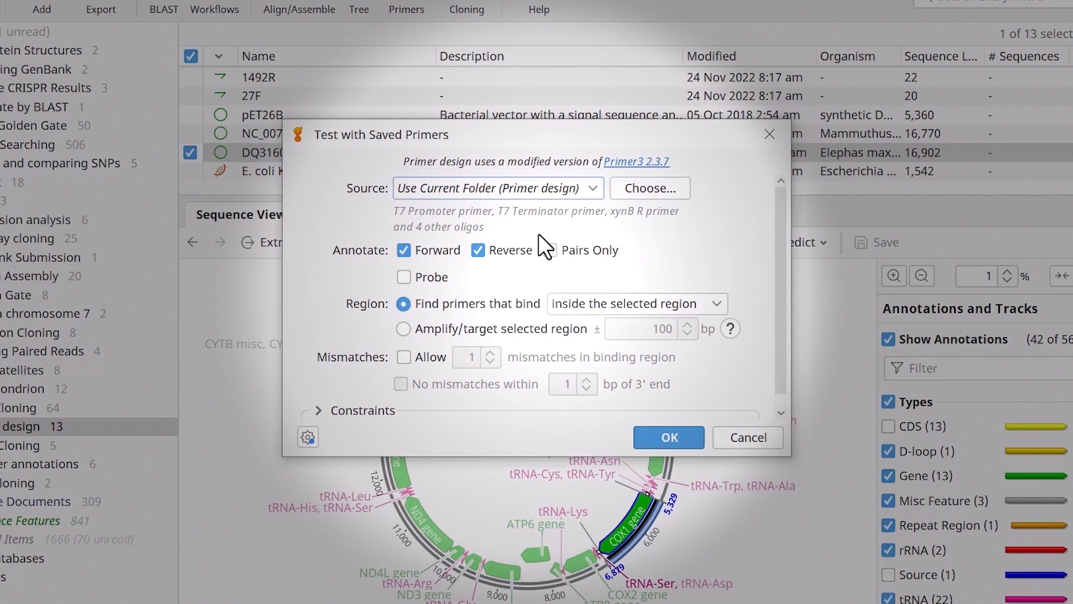
{"action": "left_click", "coordinate": [550, 250]}
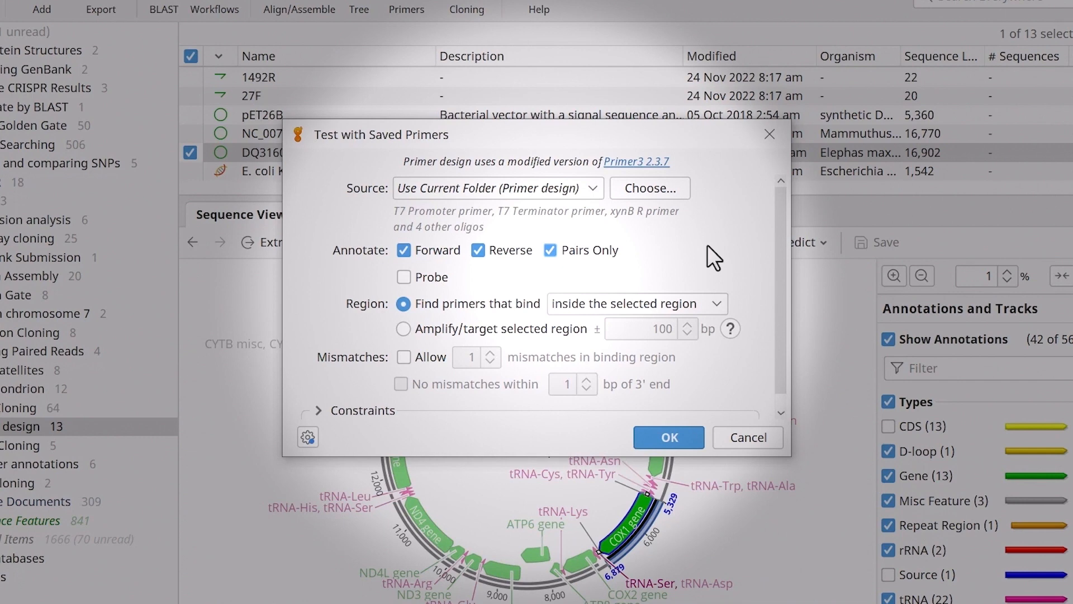
{"action": "left_click", "coordinate": [720, 303]}
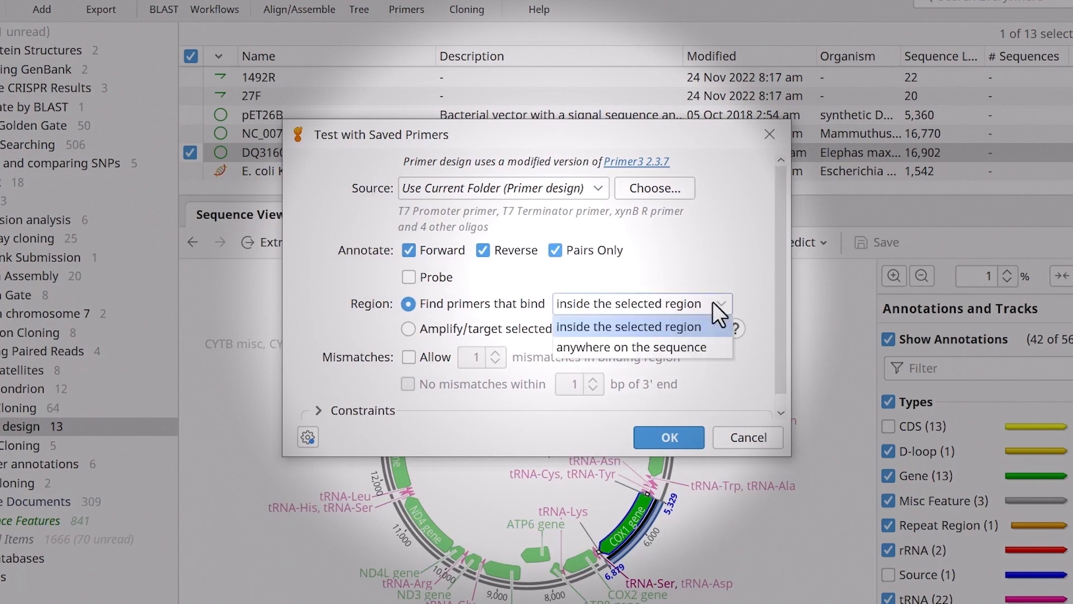
{"action": "mouse_move", "coordinate": [694, 329]}
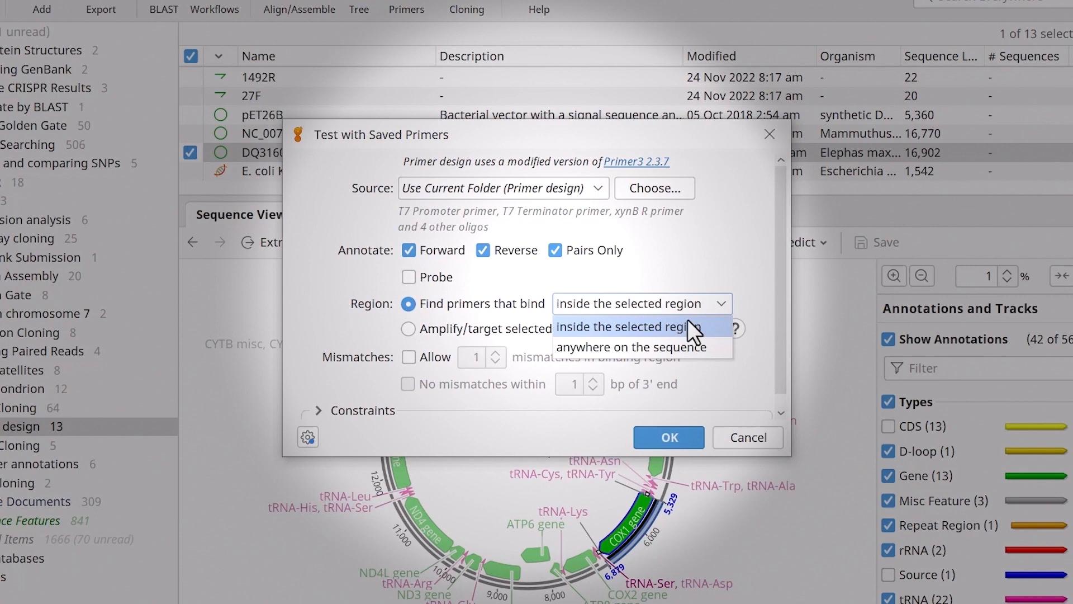
{"action": "left_click", "coordinate": [624, 325]}
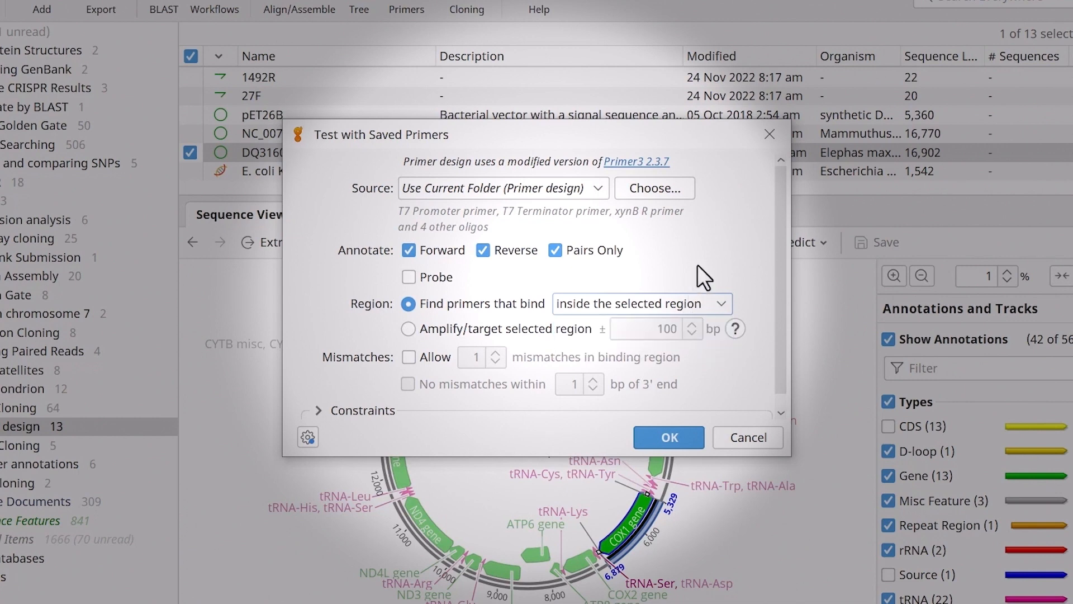
- Allow 2 mismatches with none within 3 bp of the 3′ end, then run the test
{"action": "left_click", "coordinate": [408, 357]}
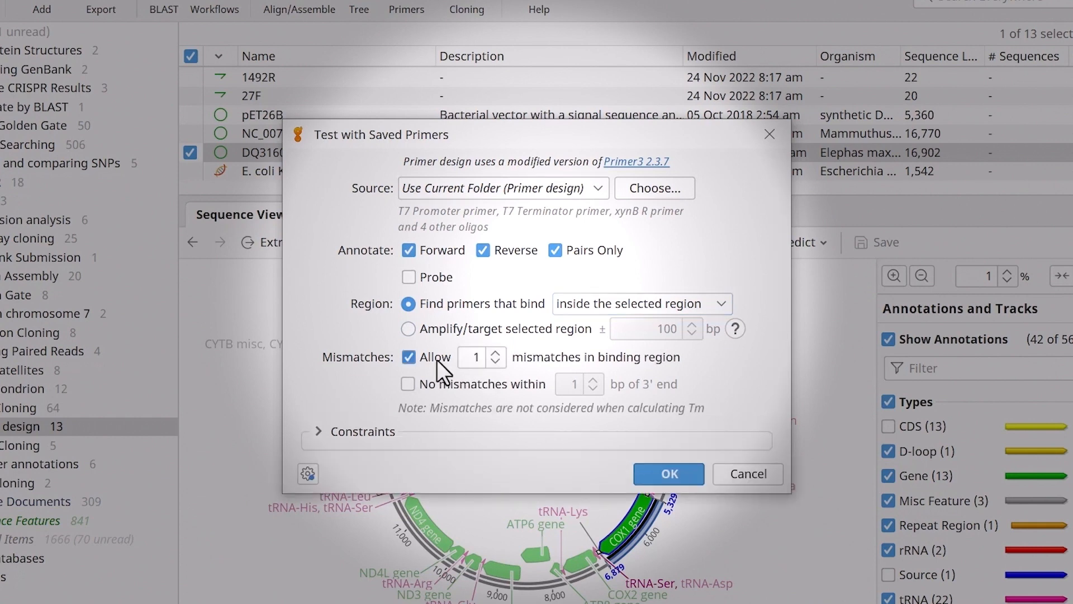
{"action": "left_click", "coordinate": [494, 353]}
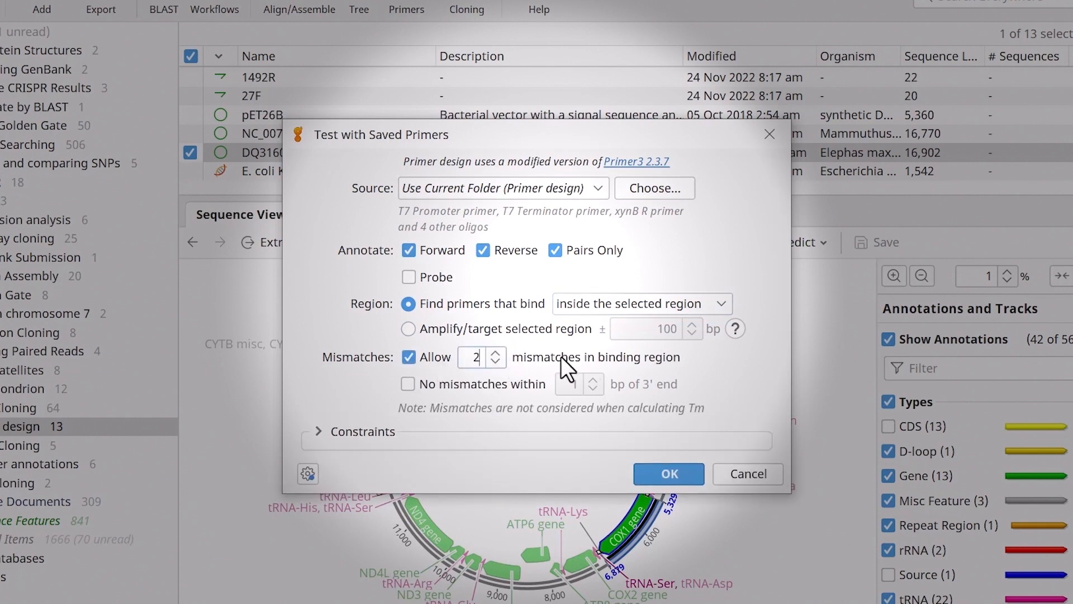
{"action": "mouse_move", "coordinate": [708, 369]}
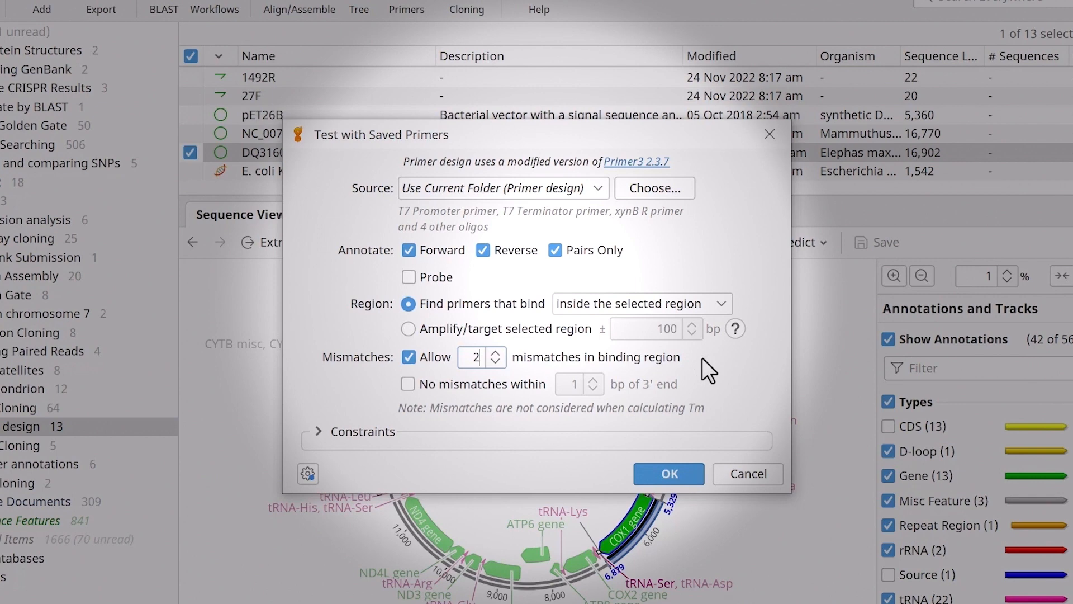
{"action": "left_click", "coordinate": [409, 384]}
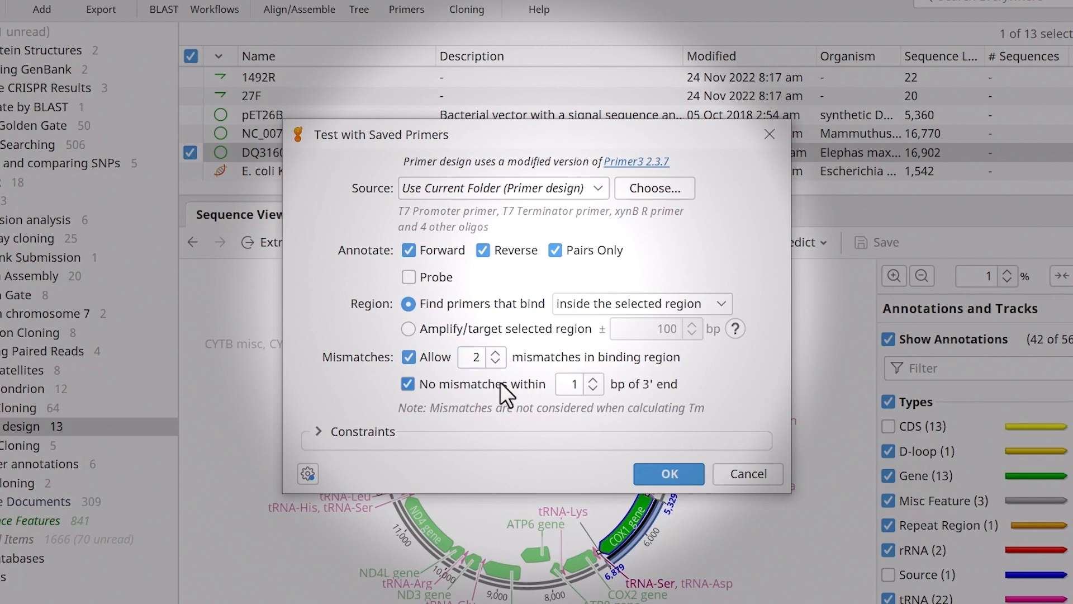
{"action": "mouse_move", "coordinate": [527, 394]}
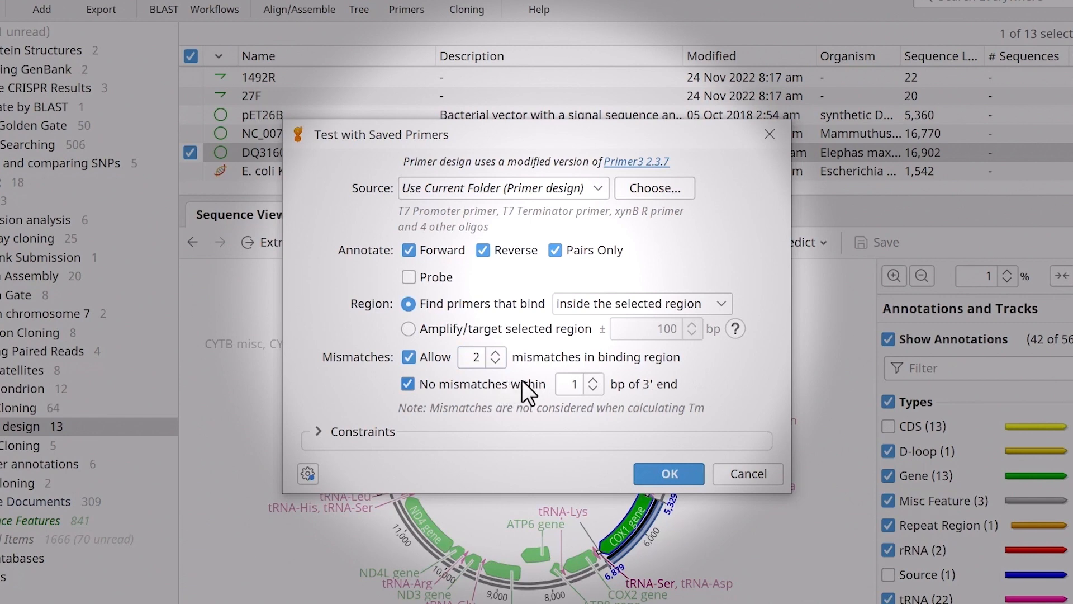
{"action": "left_click", "coordinate": [573, 384]}
{"action": "type", "text": "3"}
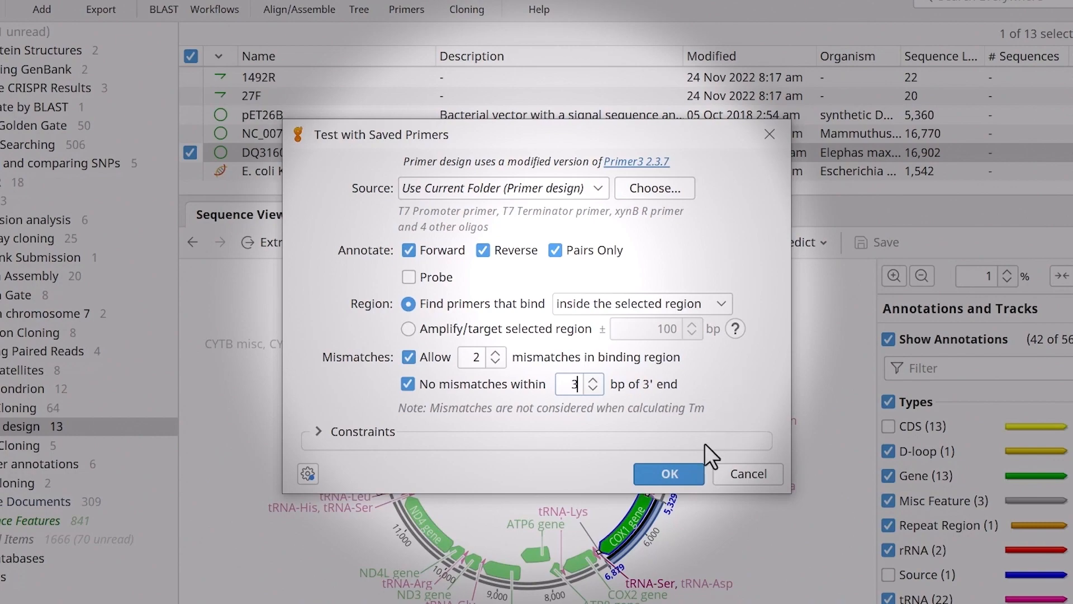
{"action": "left_click", "coordinate": [668, 473]}
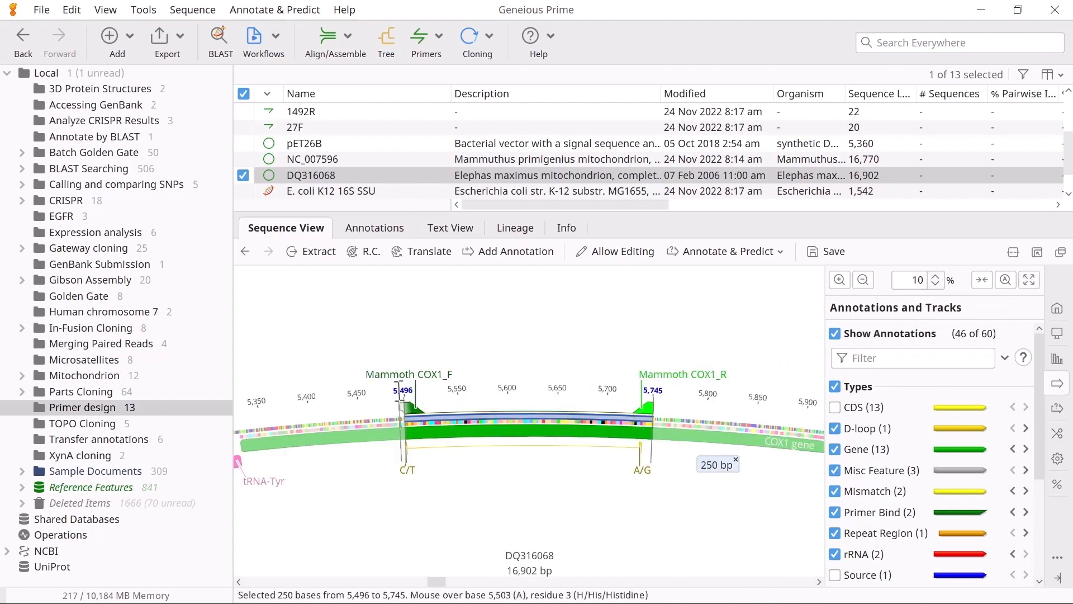
{"action": "mouse_move", "coordinate": [402, 414]}
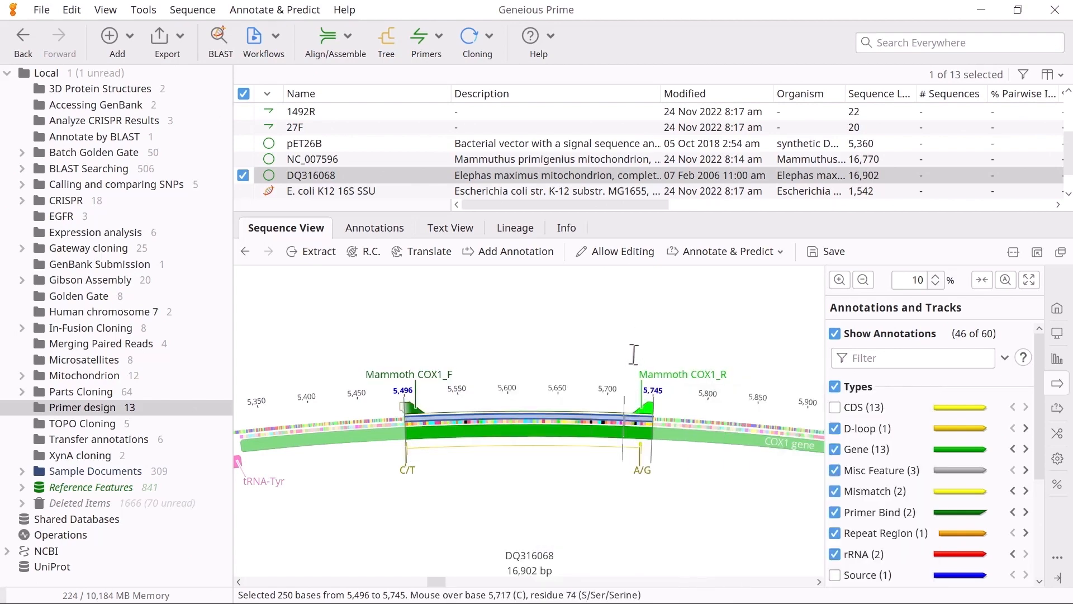
- Save DQ316068 with its Mammoth COX1_F and COX1_R primer annotations
{"action": "left_click", "coordinate": [832, 251]}
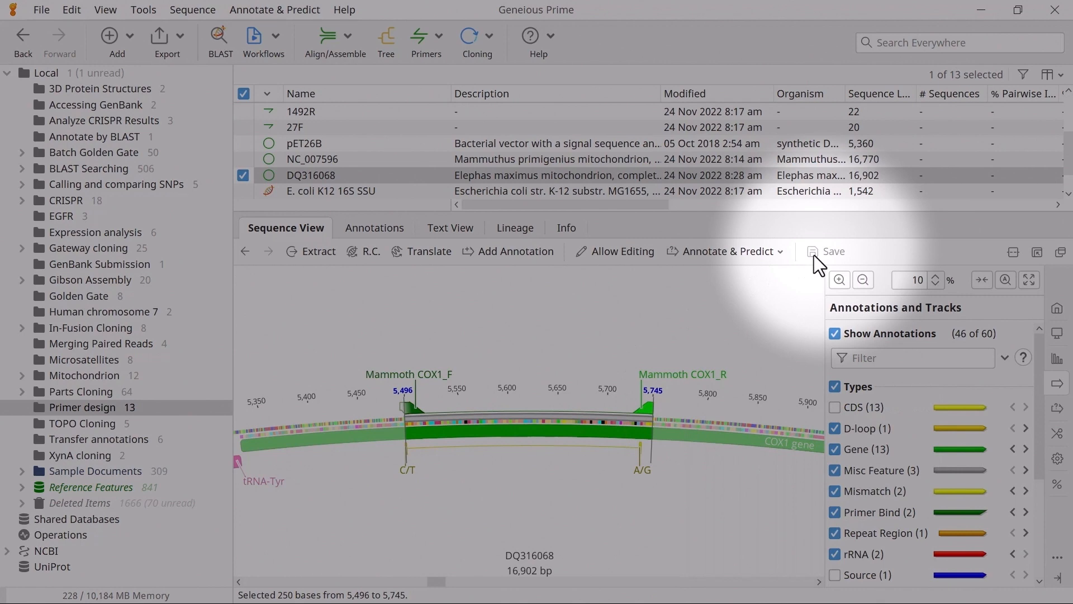